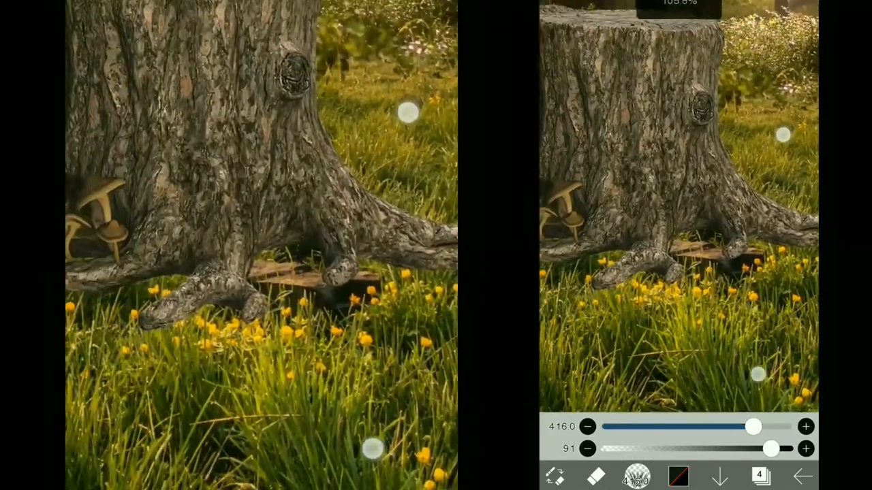
# Step: Erase the stump base on layer 4 with a size 416, opacity 91 eraser to meet the grass
pyautogui.click(760, 476)
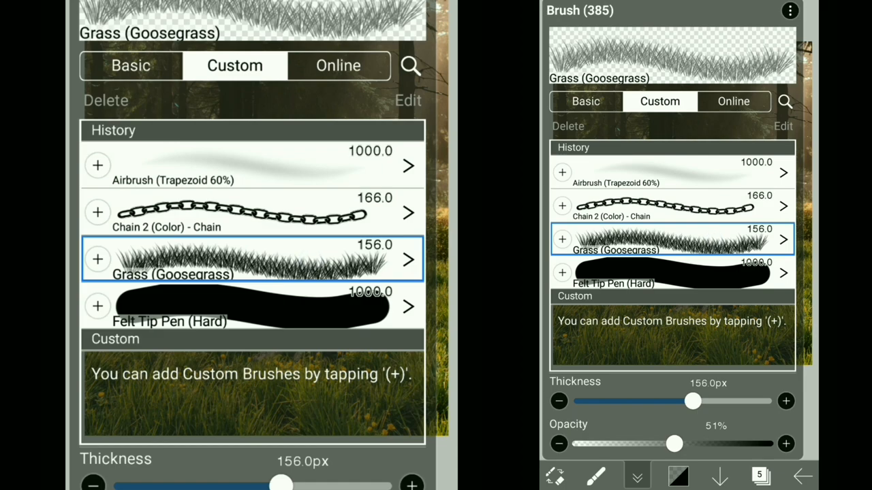
# Step: Choose the Grass (Goosegrass) brush at 156px thickness from the brush history
pyautogui.click(633, 476)
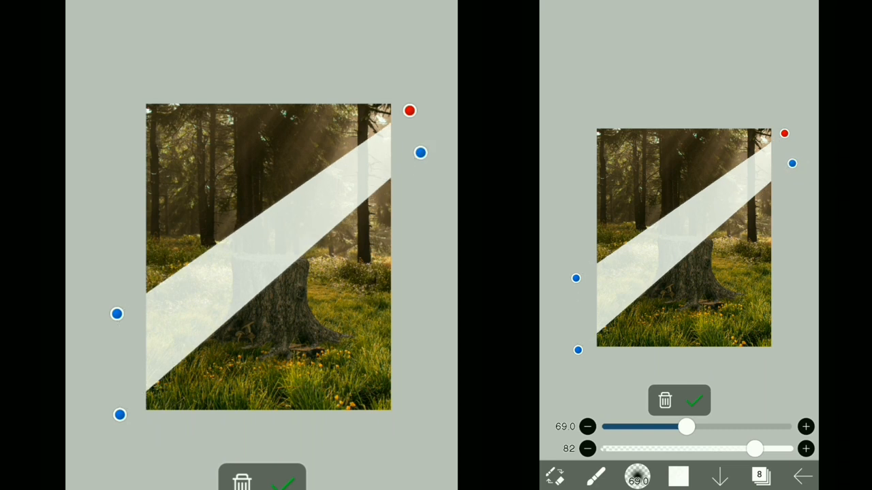
# Step: Stretch the white shape on layer 8 diagonally into a light beam across the canvas
pyautogui.moveTo(753, 449); pyautogui.dragTo(787, 449)
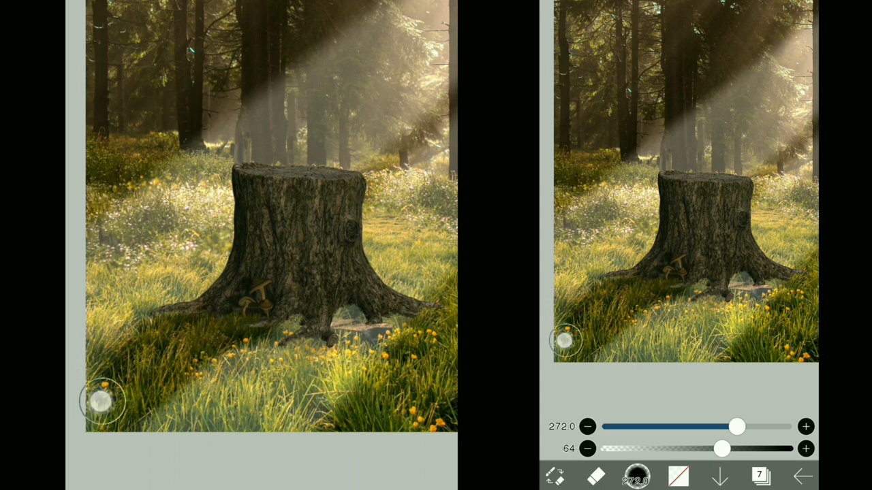
# Step: Erase part of the sun rays on layer 7 and paint white highlights on the stump edge on layer 9
pyautogui.moveTo(102, 401); pyautogui.dragTo(266, 372)
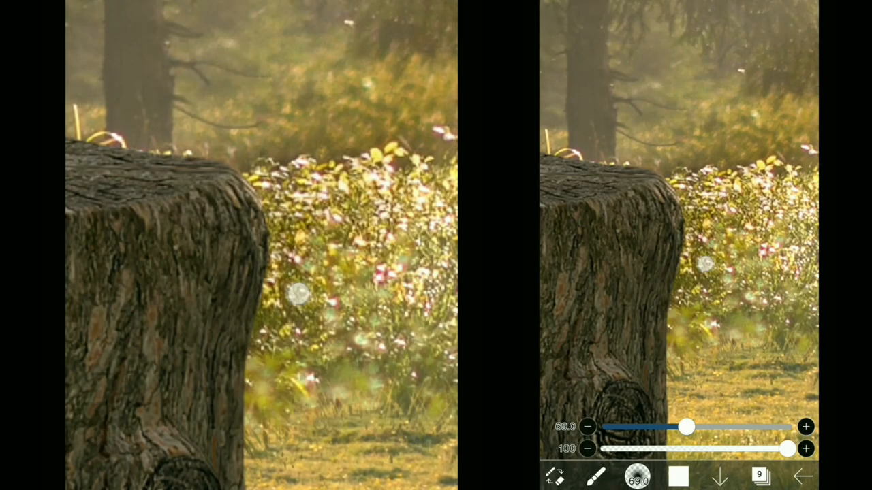
pyautogui.moveTo(686, 427); pyautogui.dragTo(663, 427)
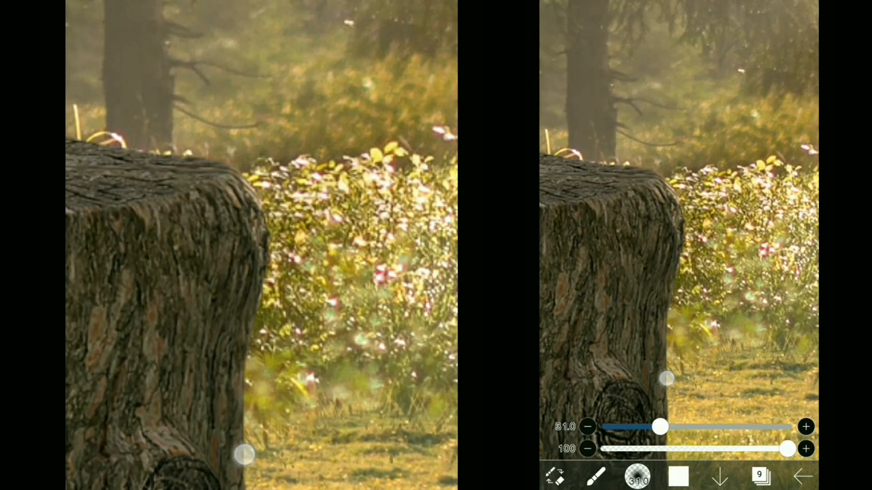